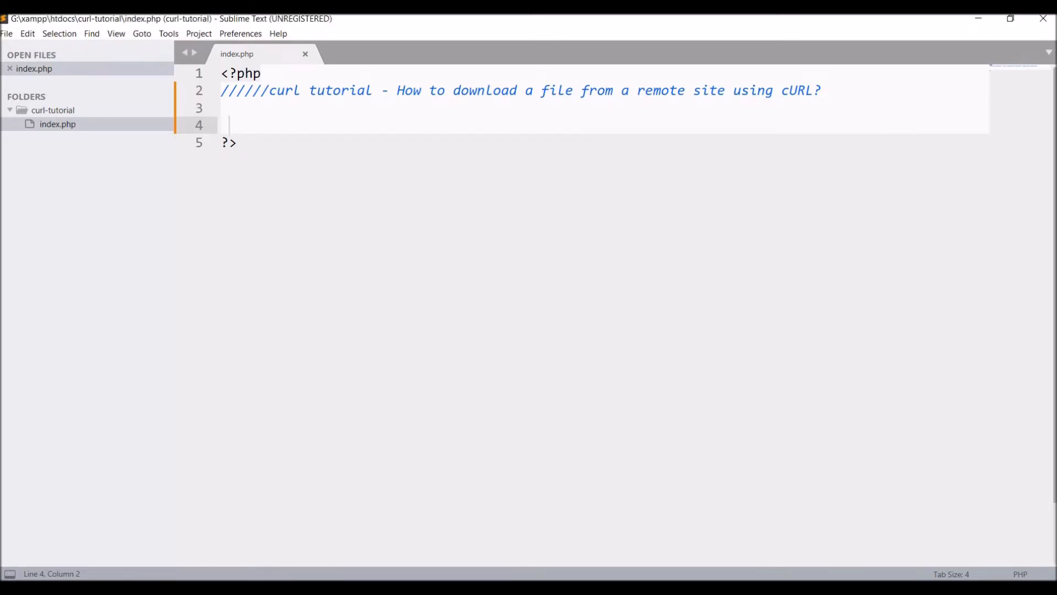
Step: Initialise $ch with curl_init() and declare an empty $options = array()
text($c)
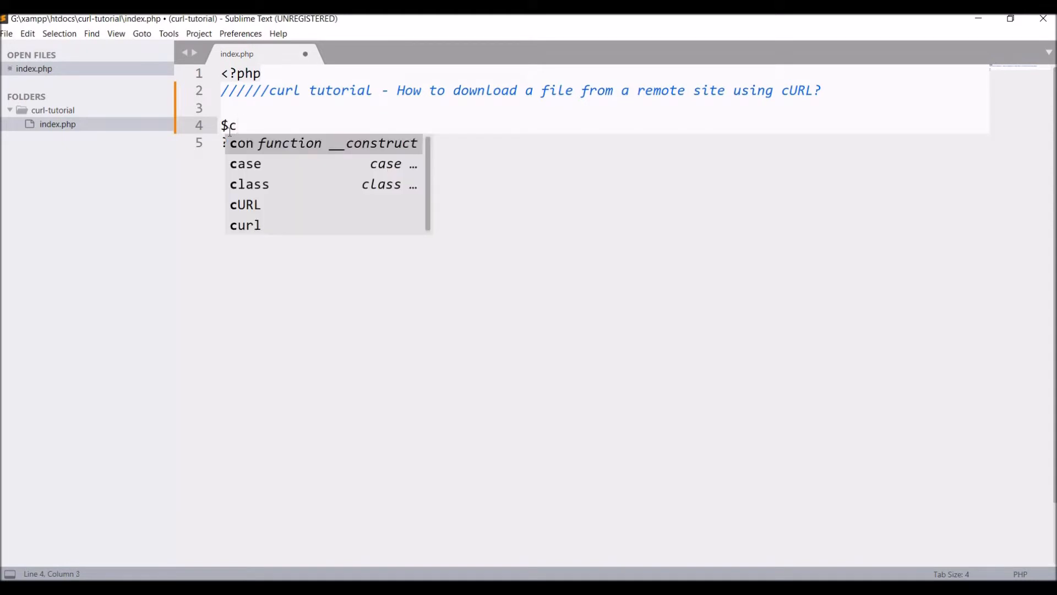
text(h = curl)
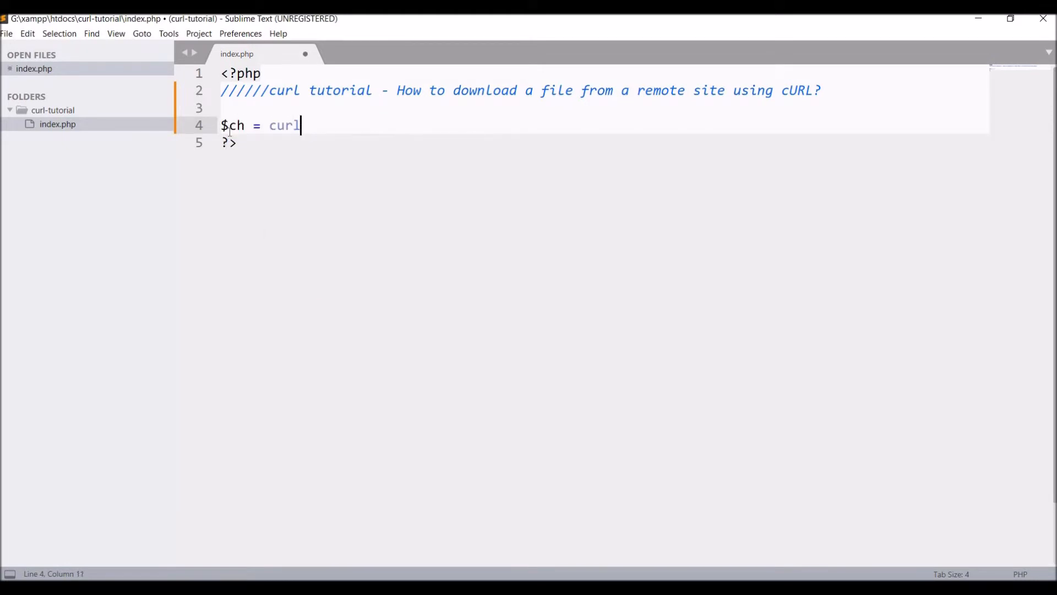
text(_init();)
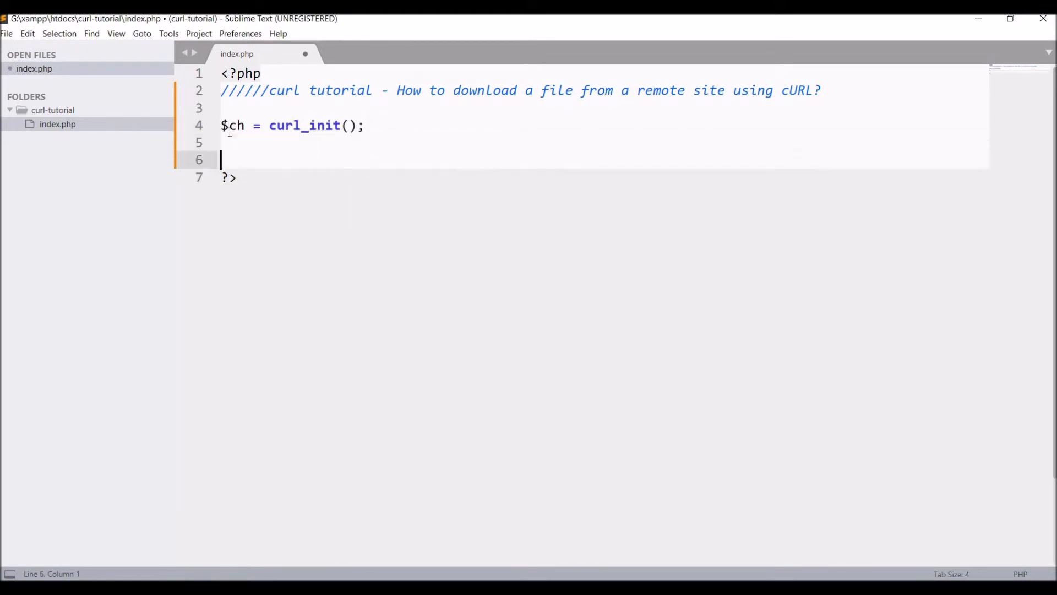
text(curl_setopt_array($ch, options)
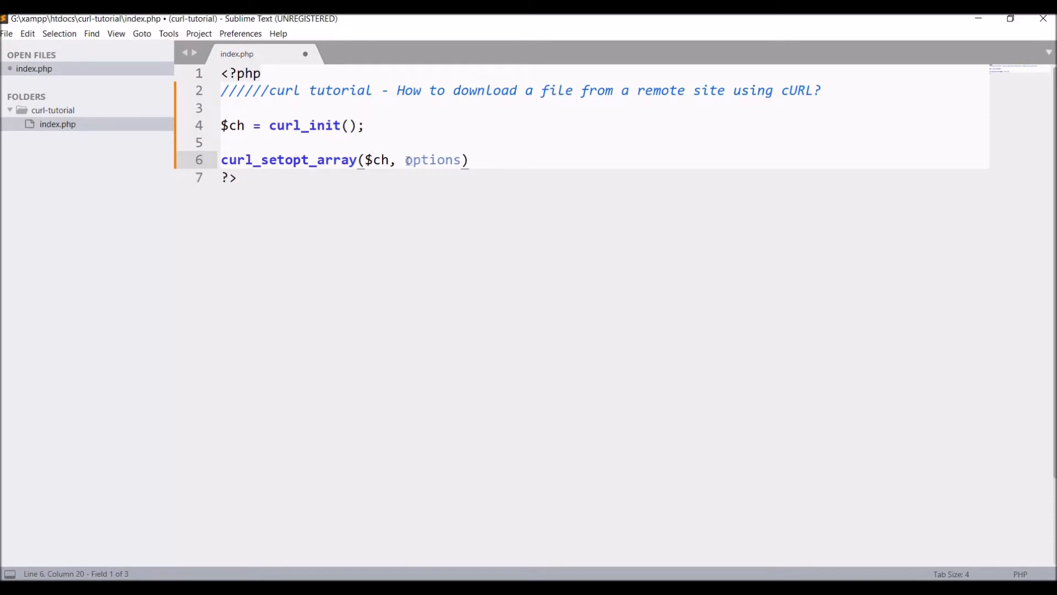
text($)
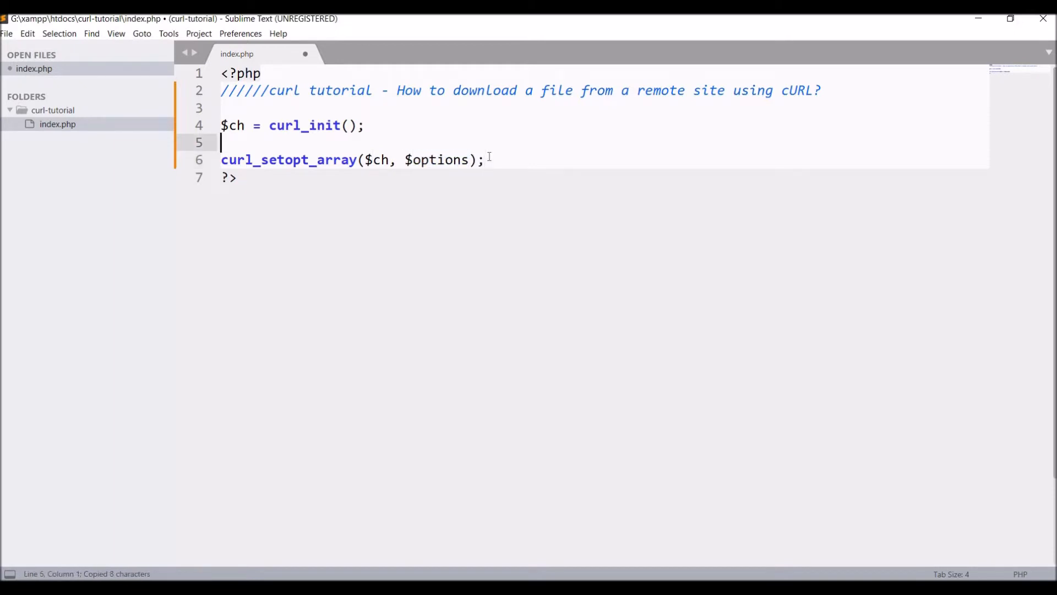
text($options = array();)
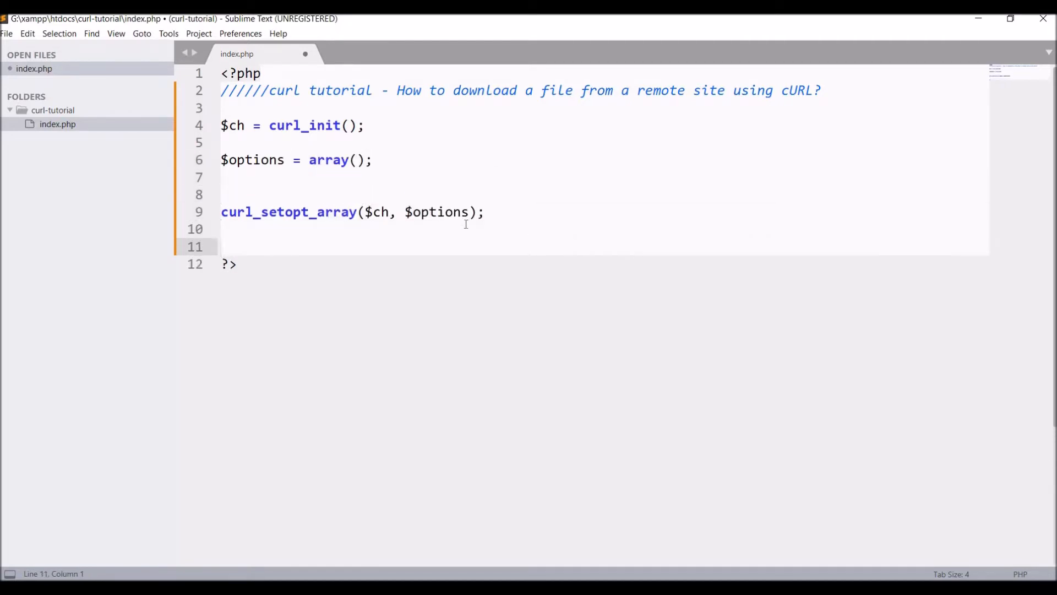
Step: Apply the options with curl_setopt_array($ch, $options) and run curl_exec($ch)
text(c)
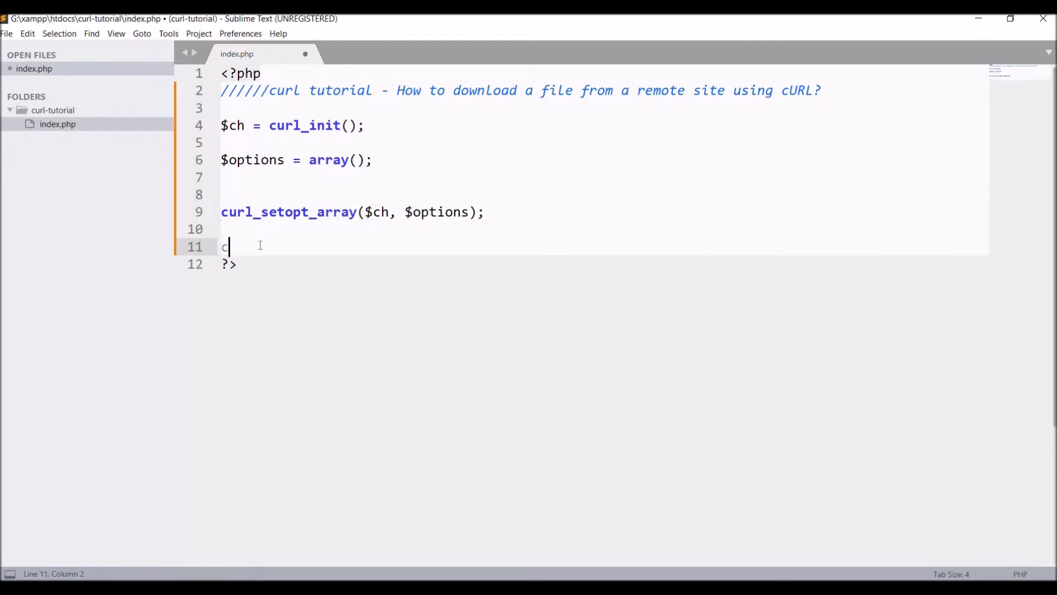
text(url_exec(ch)
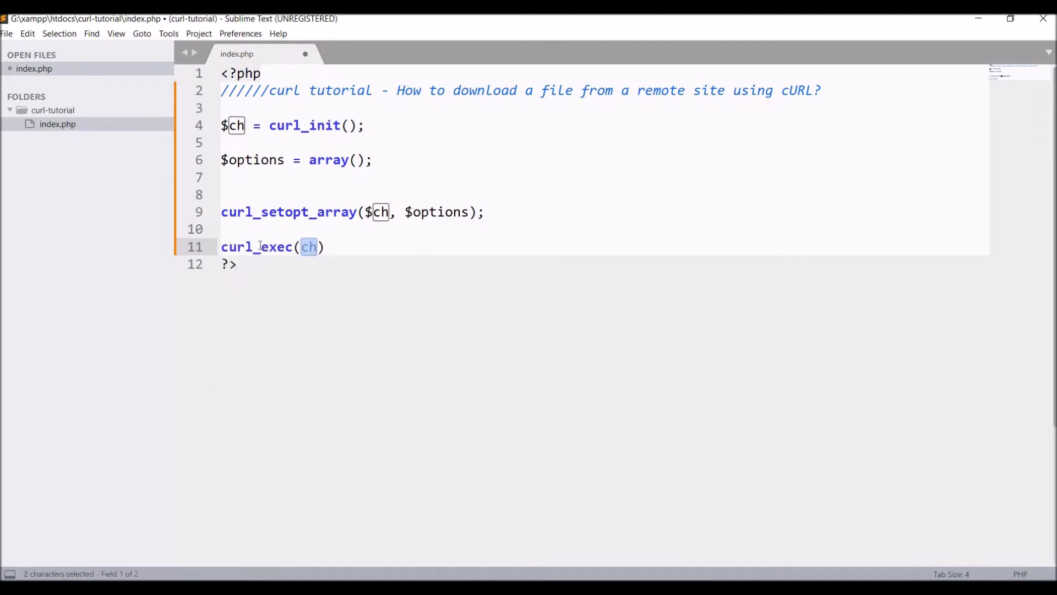
text(curl_close($ch);)
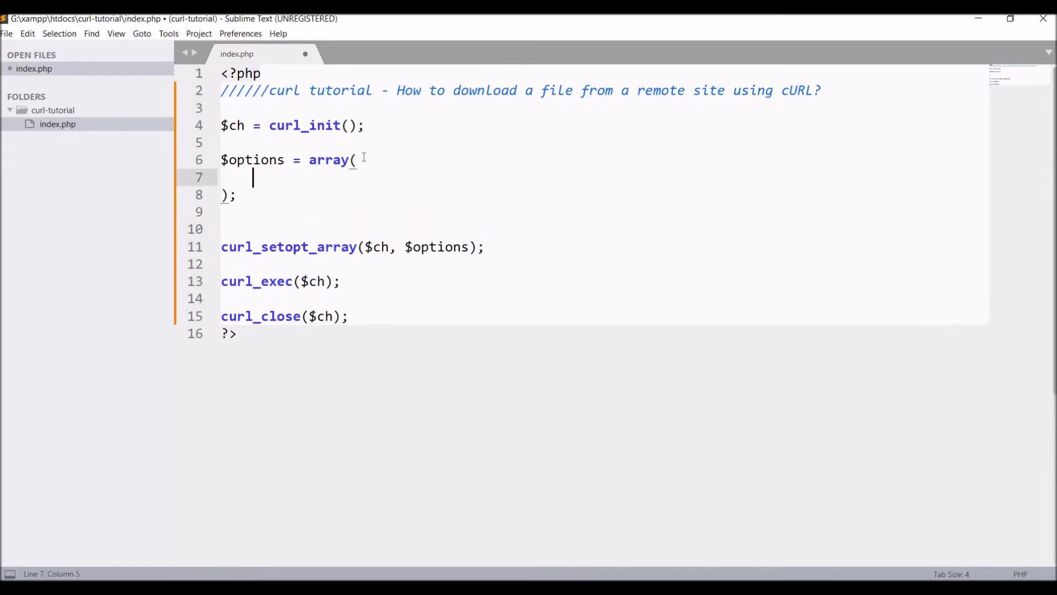
text(cu)
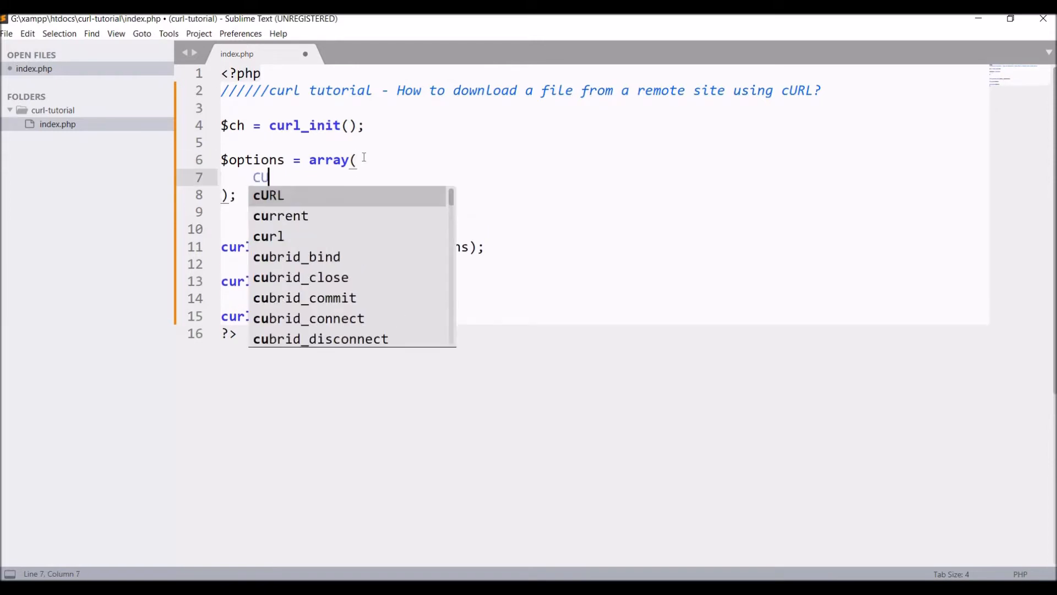
text(CURLOPT_U)
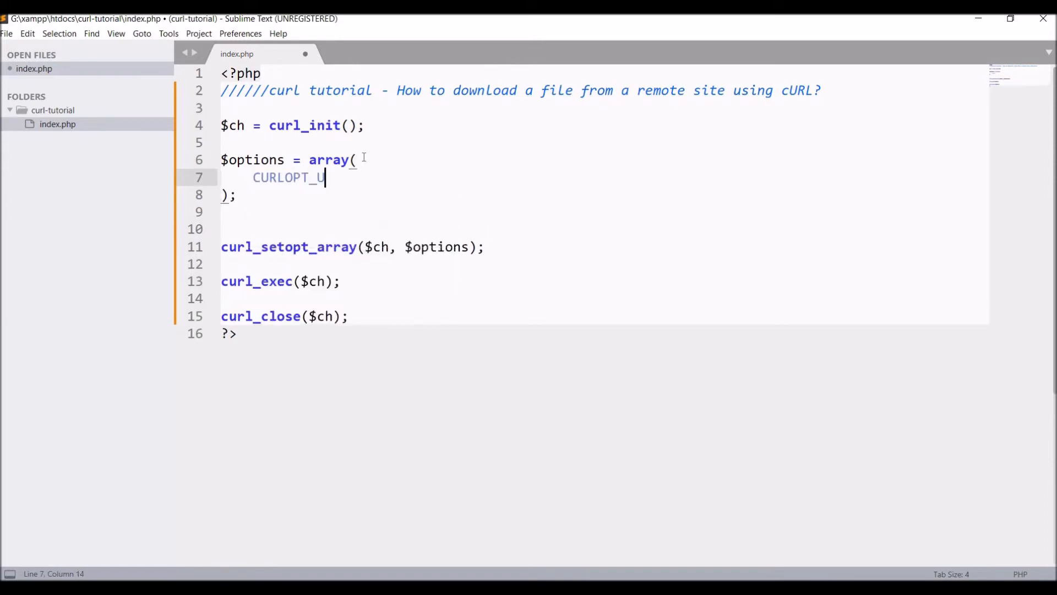
text(RL => '')
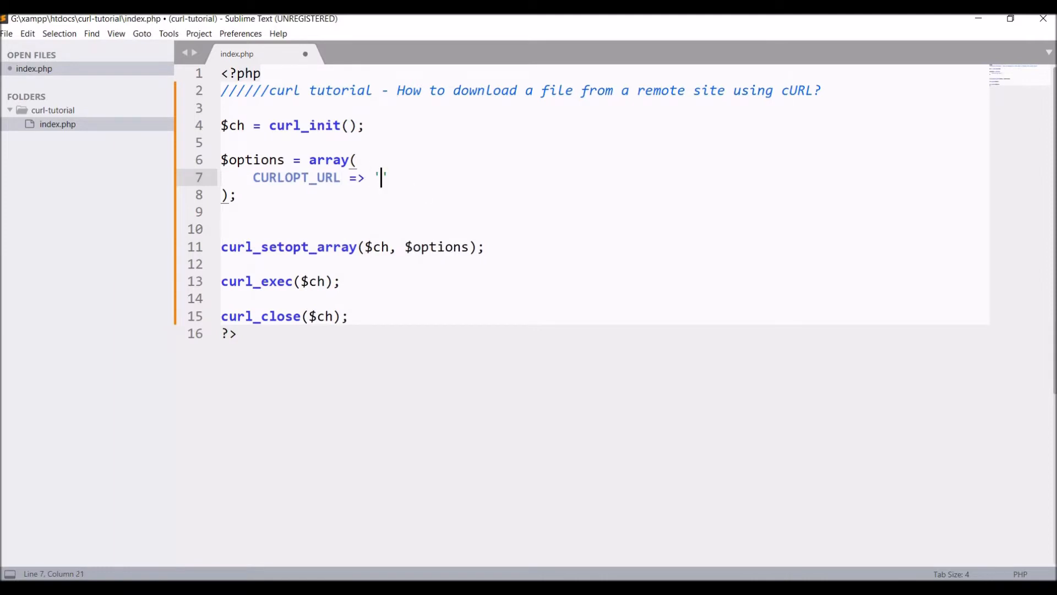
text(https://www.google.com/)
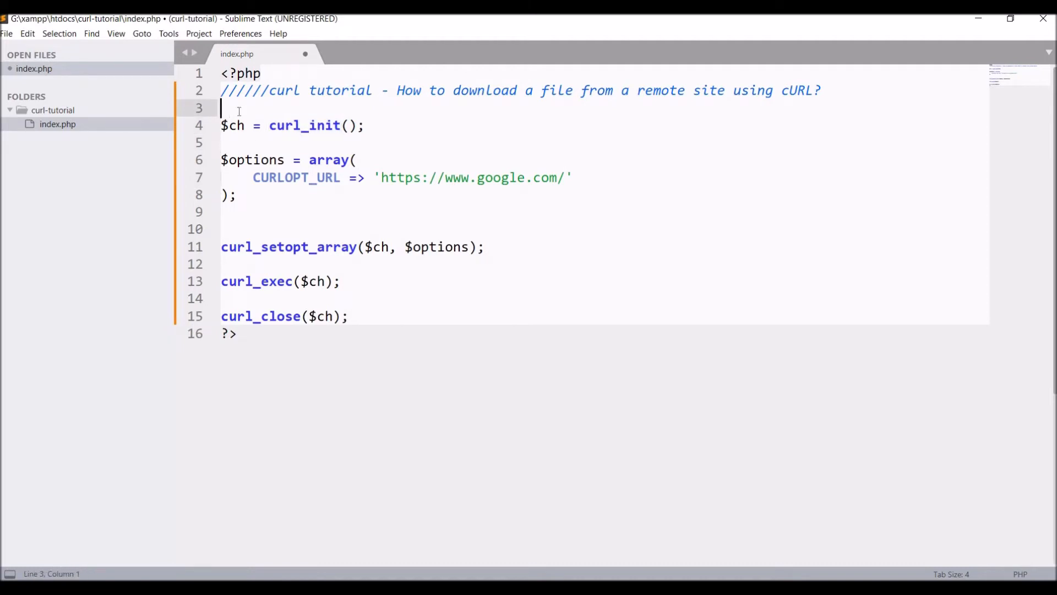
Step: Open file.html for writing with fopen into $file_name above the cURL initialisation
key(Enter)
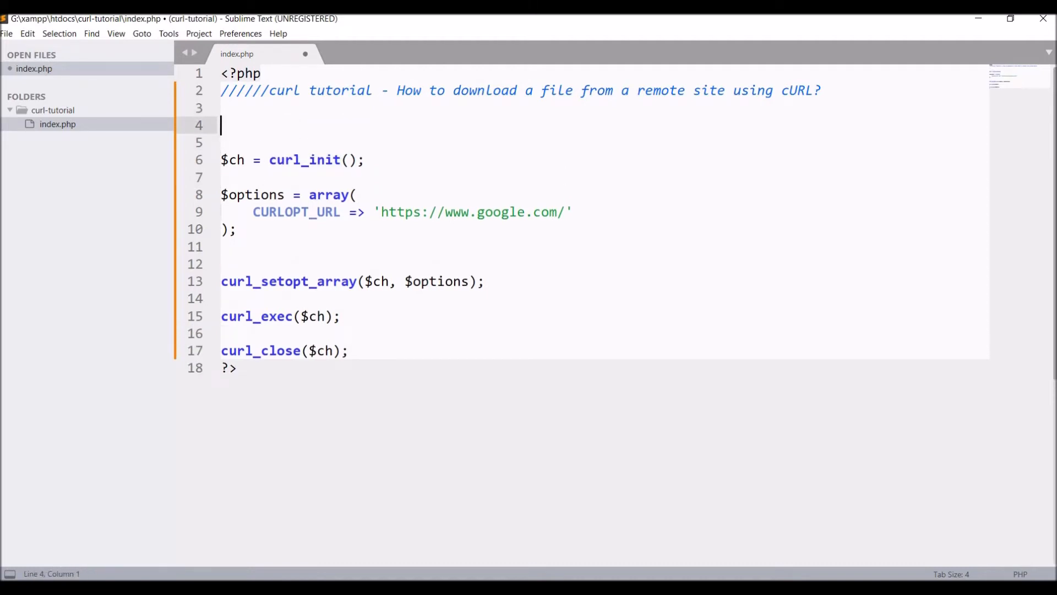
text($file_name = fopen("filename", mode)
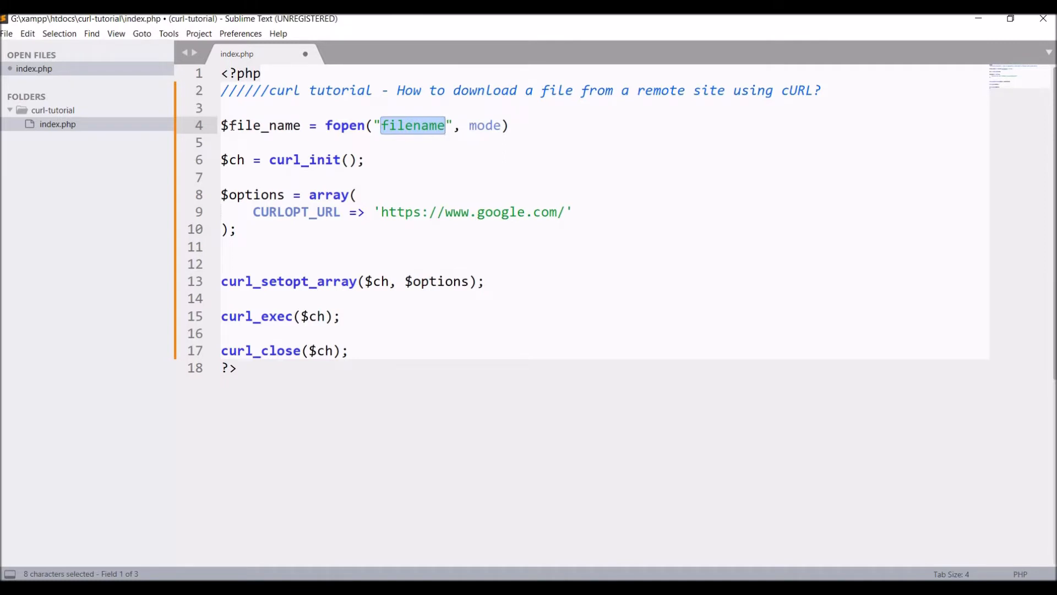
text(file)
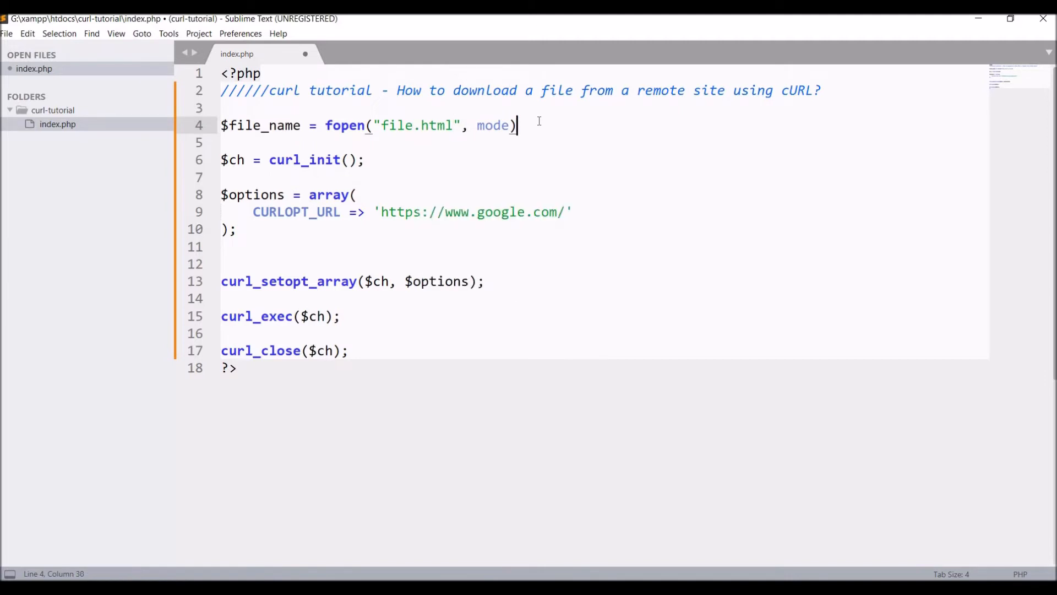
text("w")
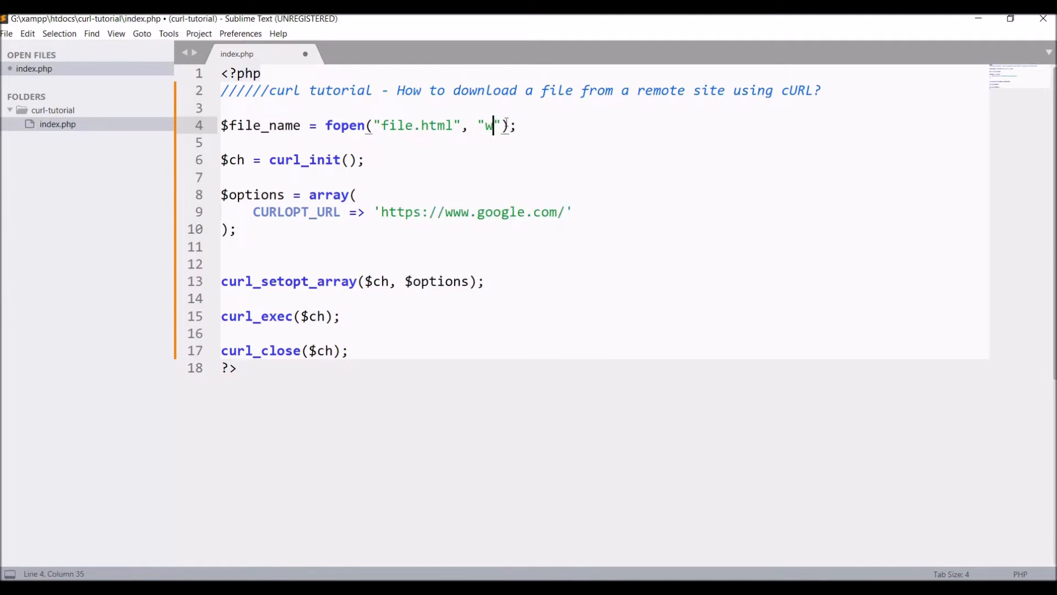
double_click(263, 125)
text(C)
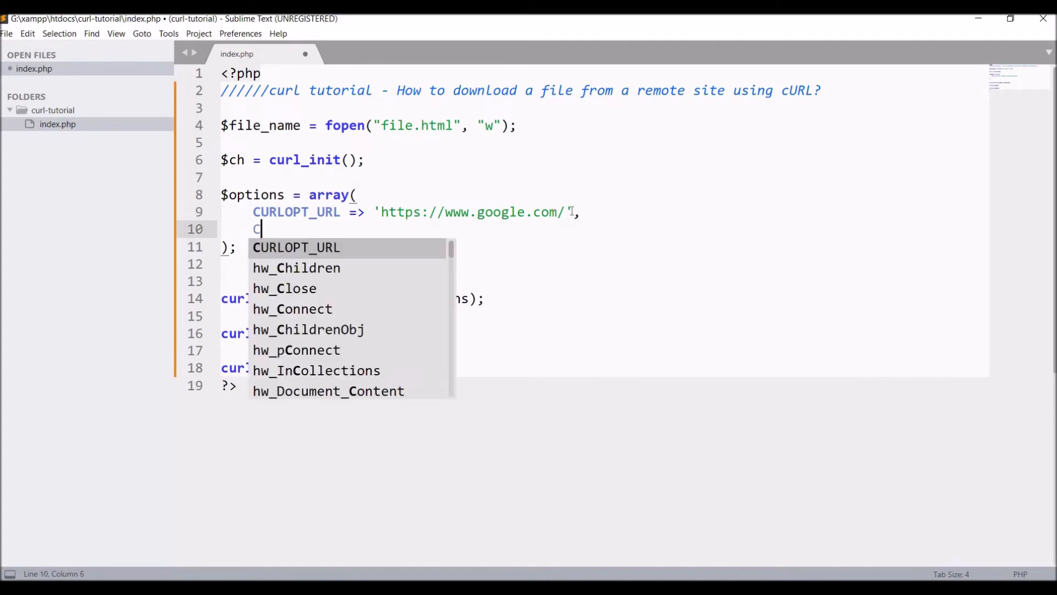
Step: Add CURLOPT_FILE => $file_name to the options and fclose($file_name) after curl_close
key(Escape)
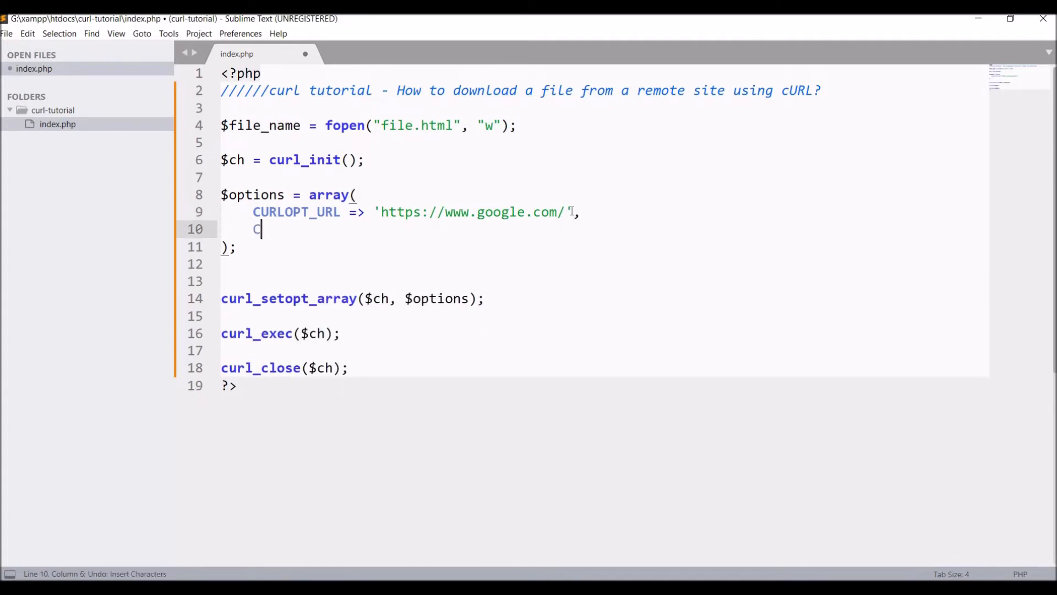
text(CURLOPT_)
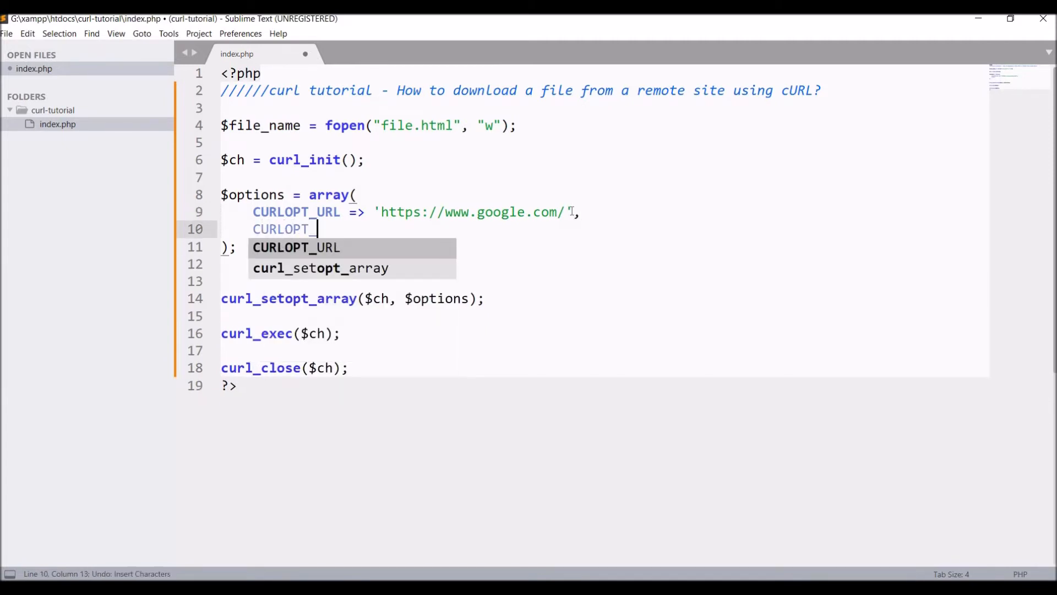
text(FILE =>)
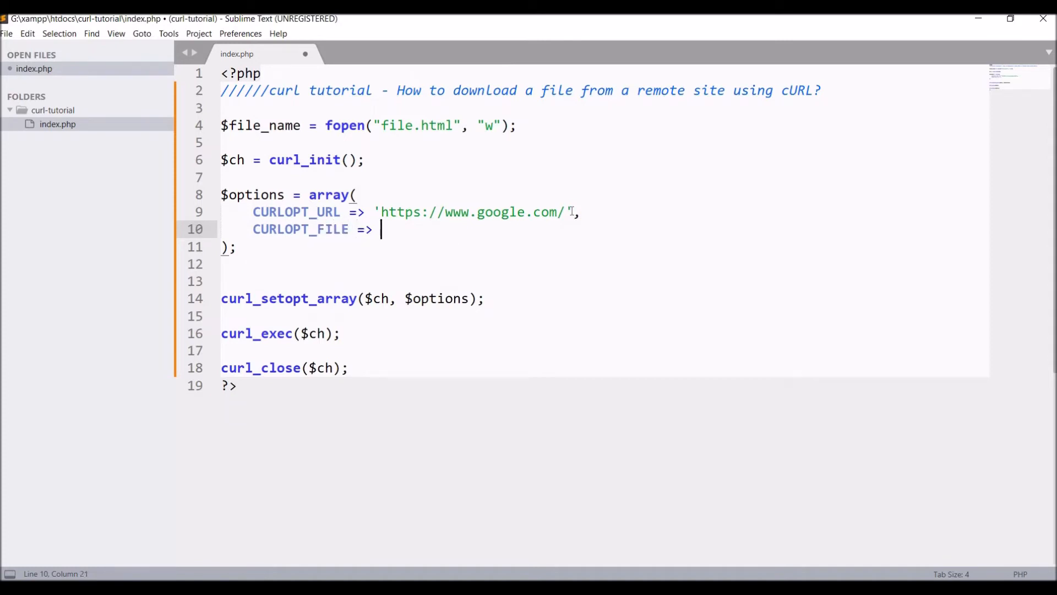
double_click(260, 125)
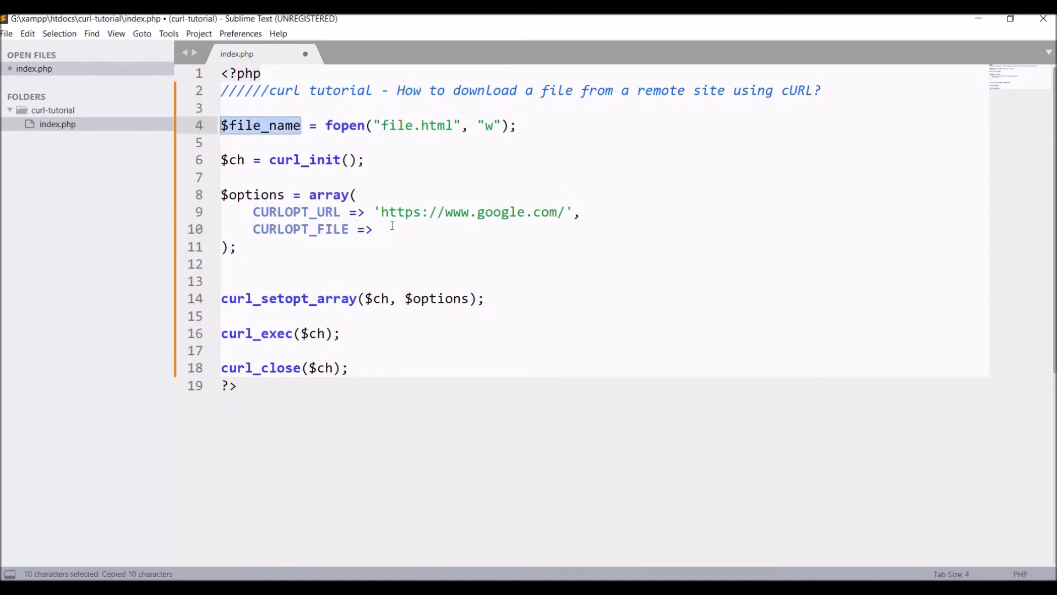
text($file_name)
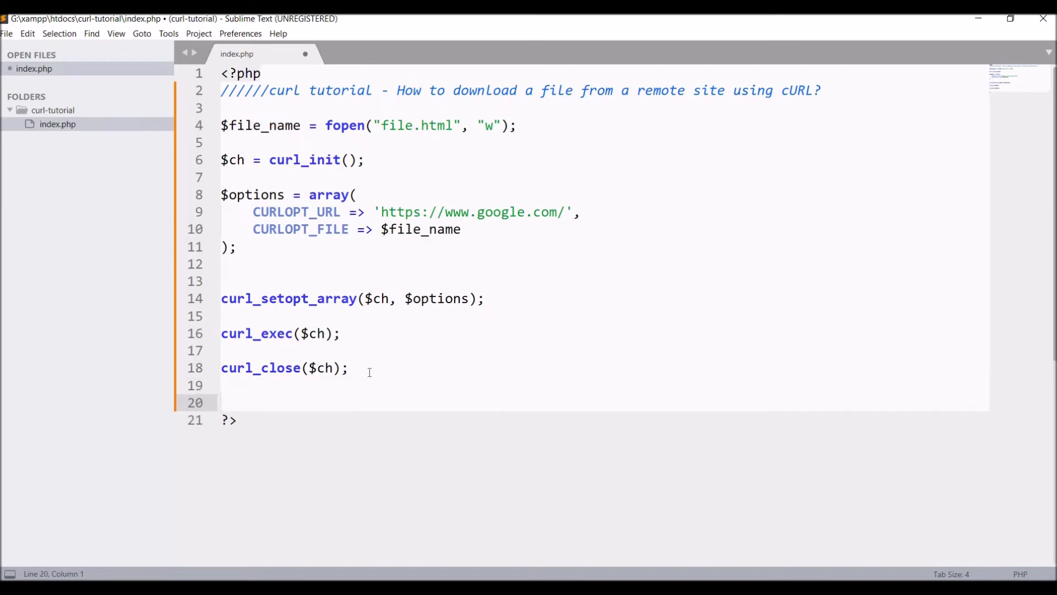
text(fclose()
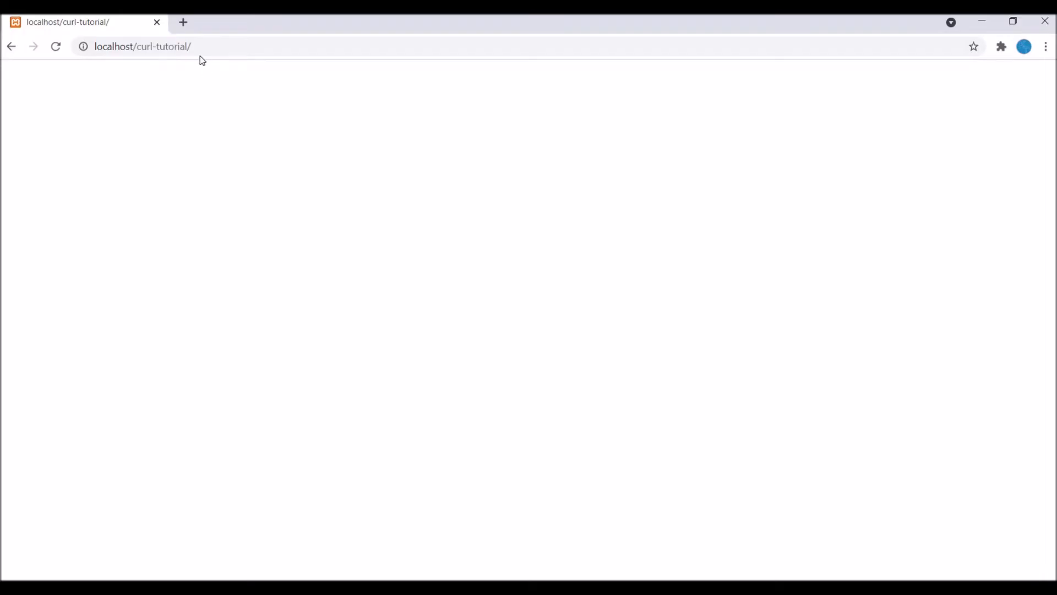
mouse_move(55, 46)
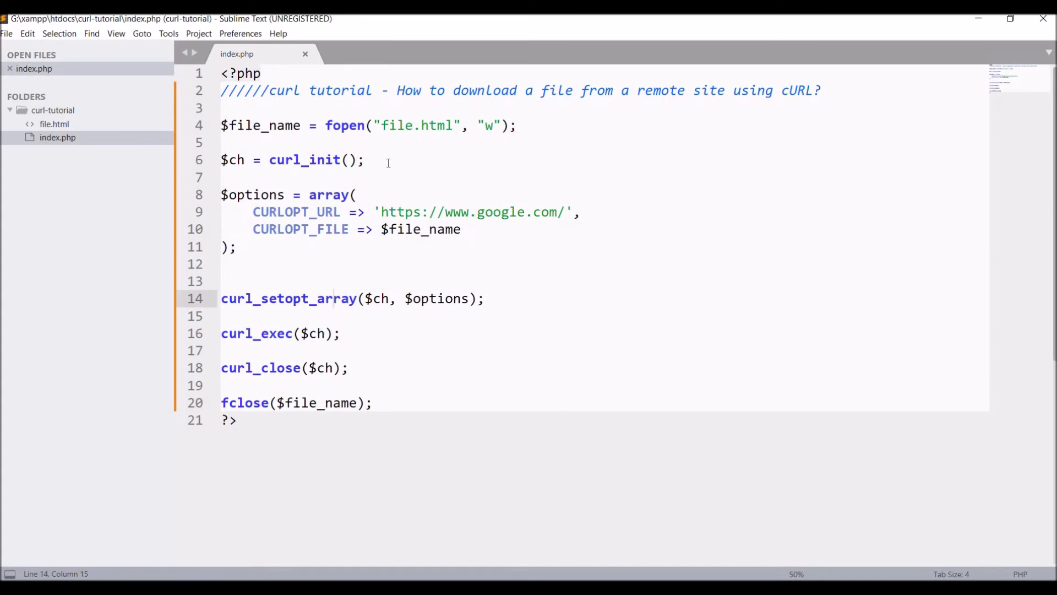
Step: Open the newly created file.html holding Google's downloaded page source
double_click(398, 125)
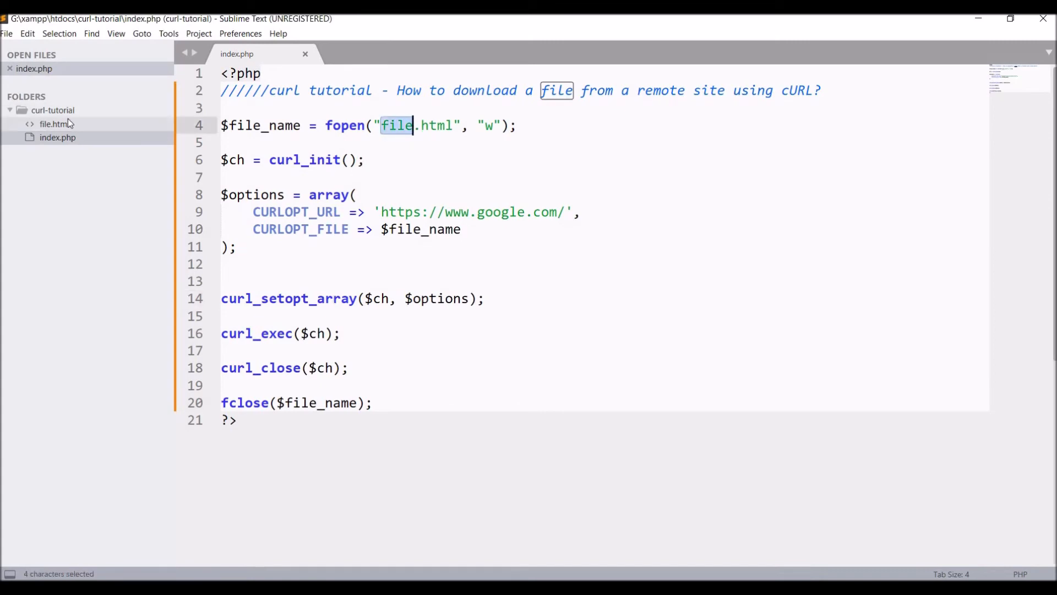
click(50, 124)
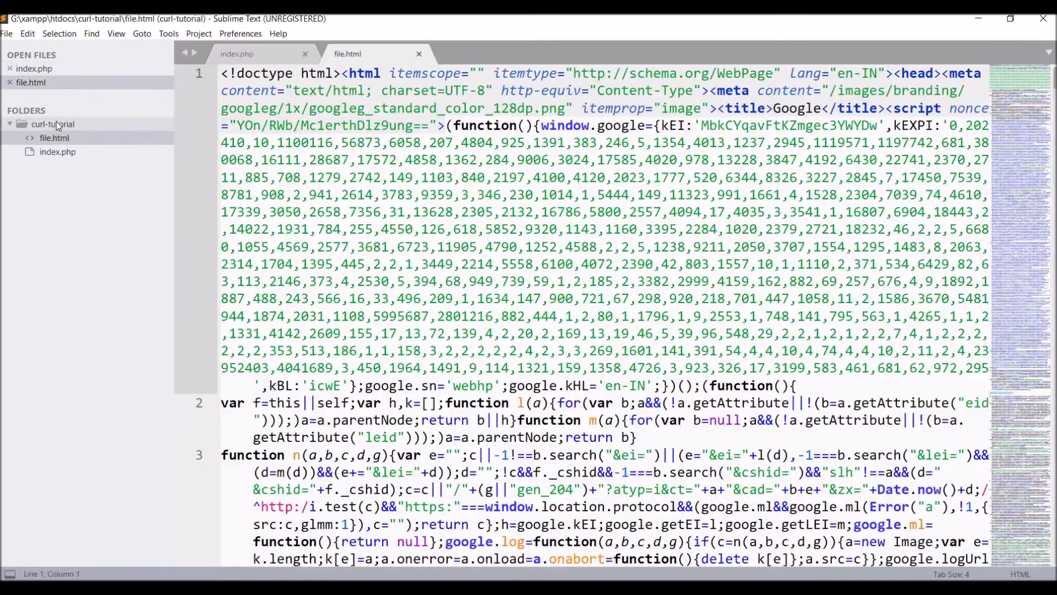
click(432, 108)
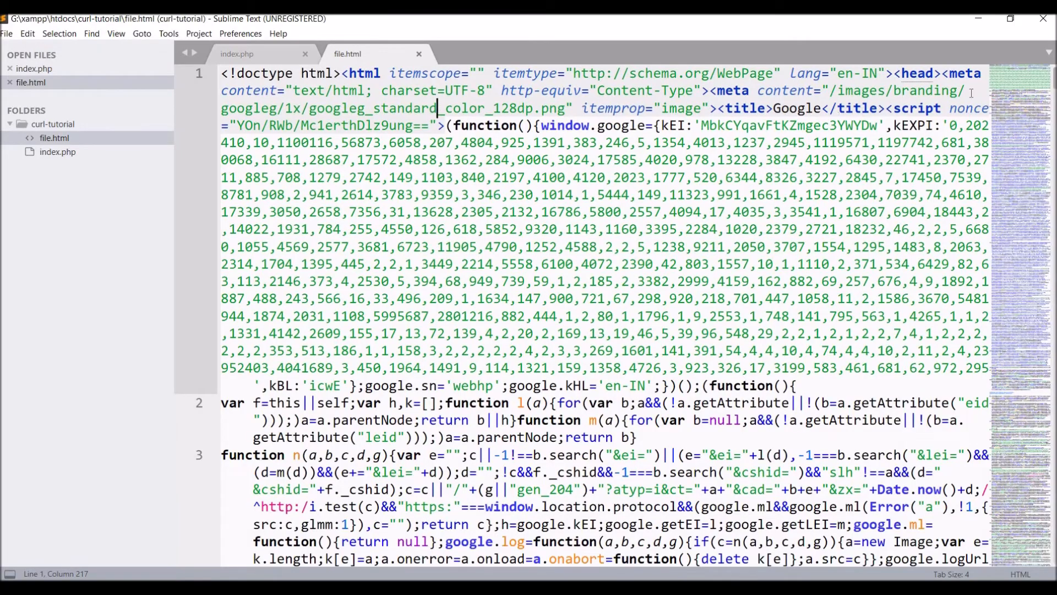
mouse_move(1008, 87)
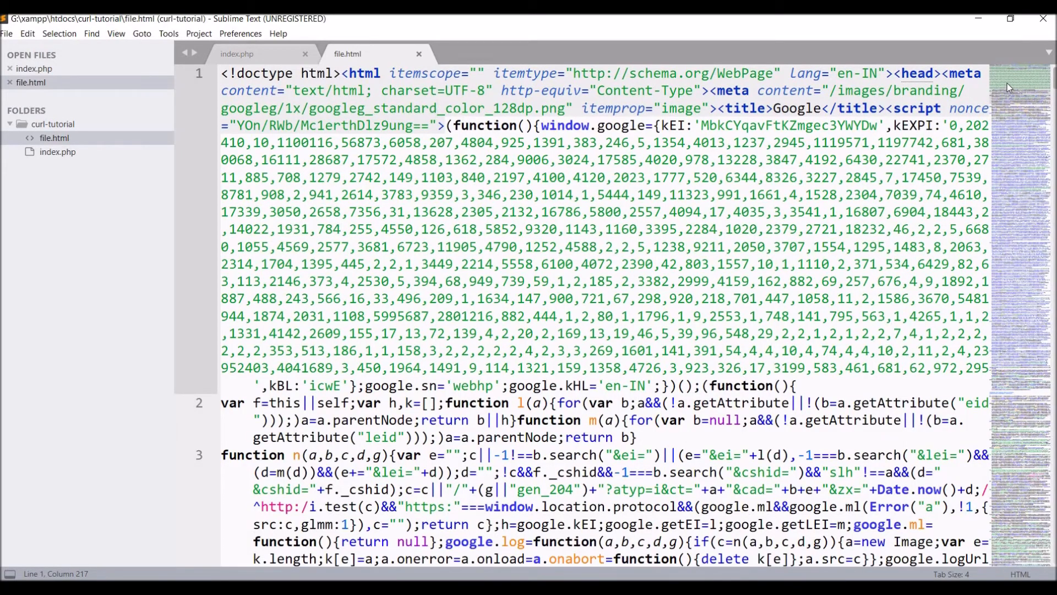
scroll(down, 3)
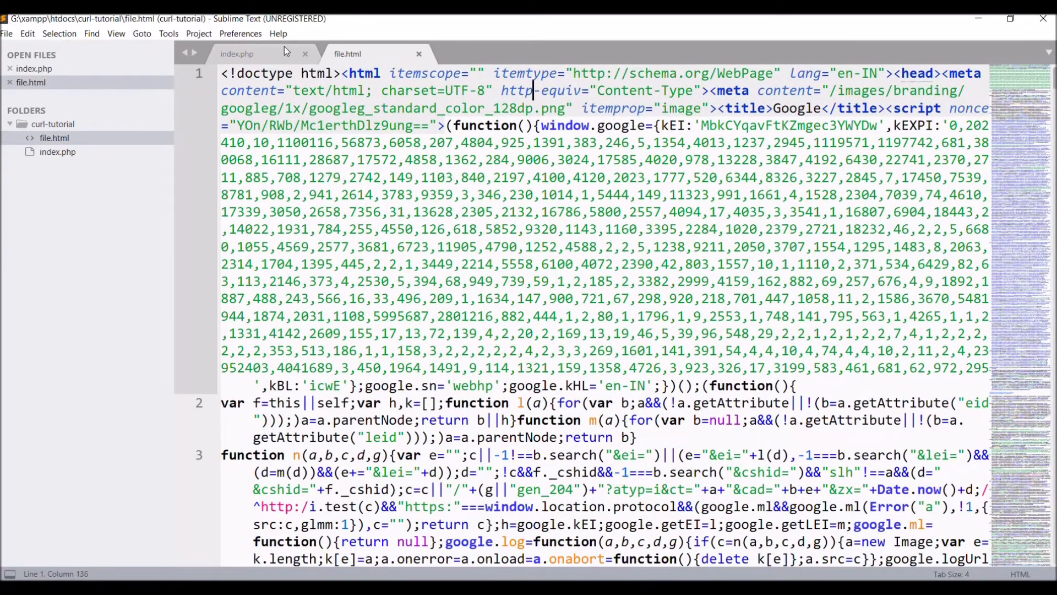
click(236, 53)
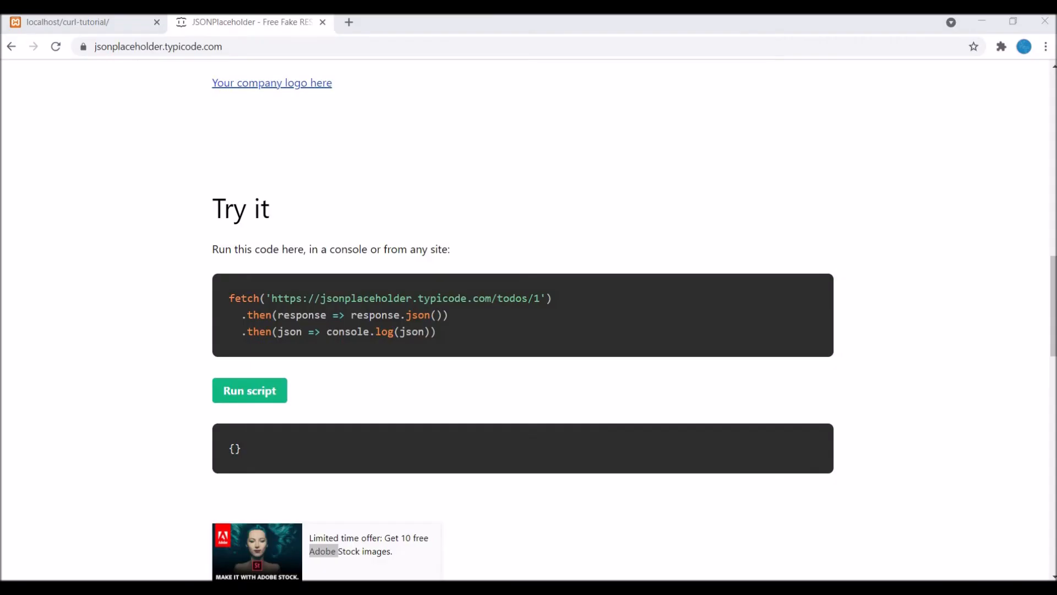
drag(271, 299, 527, 299)
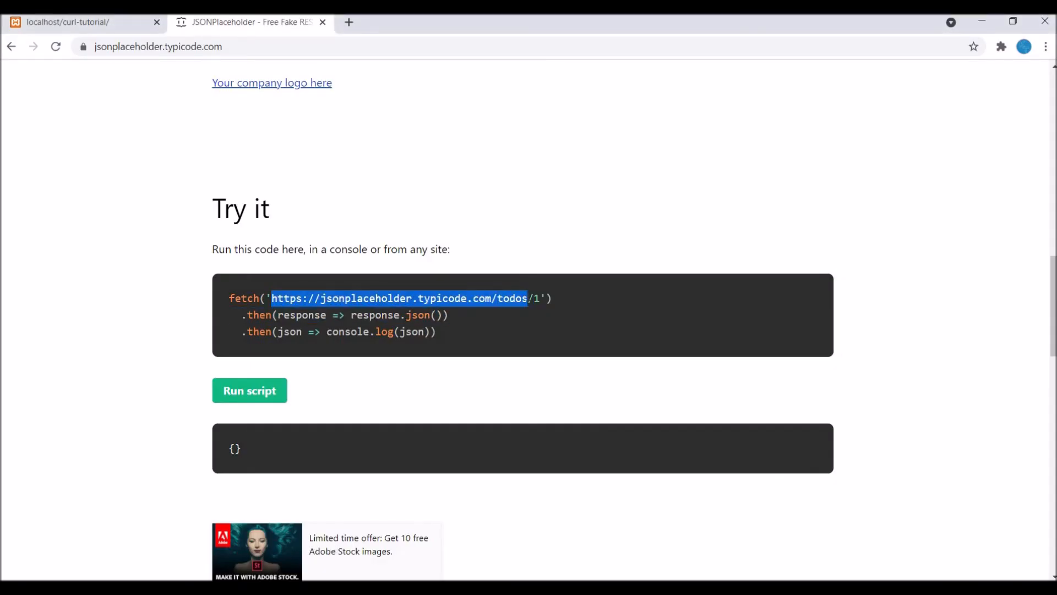
click(72, 22)
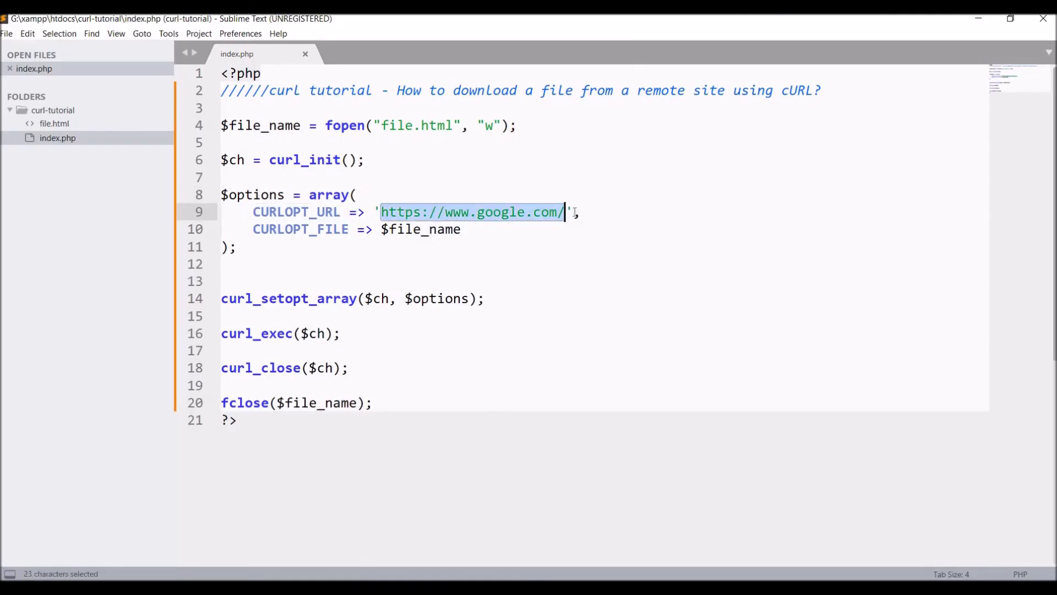
text(https://jsonplaceholder.typicode.com/todos)
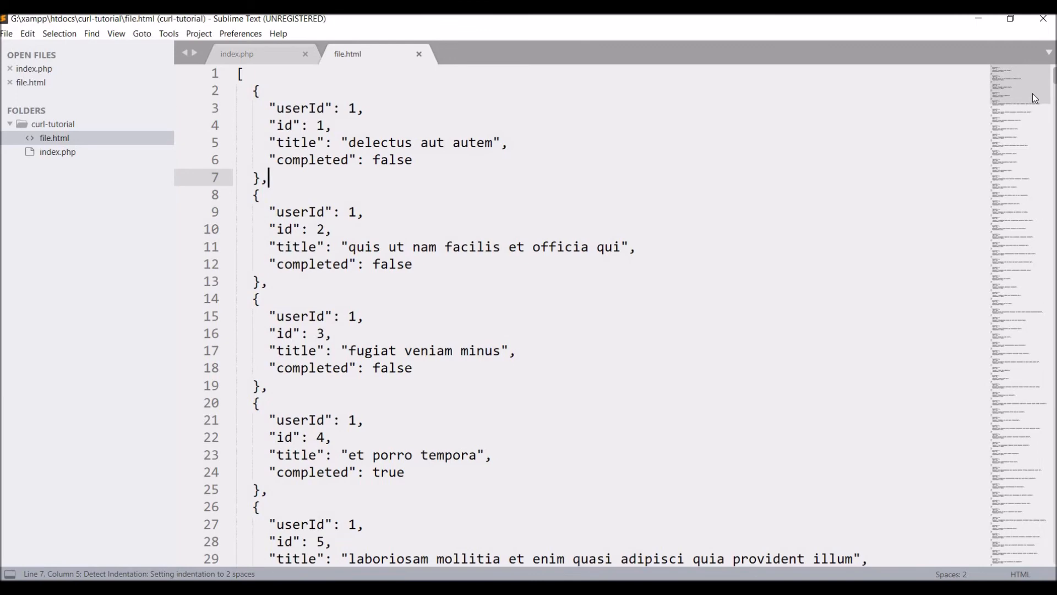
Step: Compare index.php's todos endpoint against the JSON todo list now in file.html
scroll(down, 3)
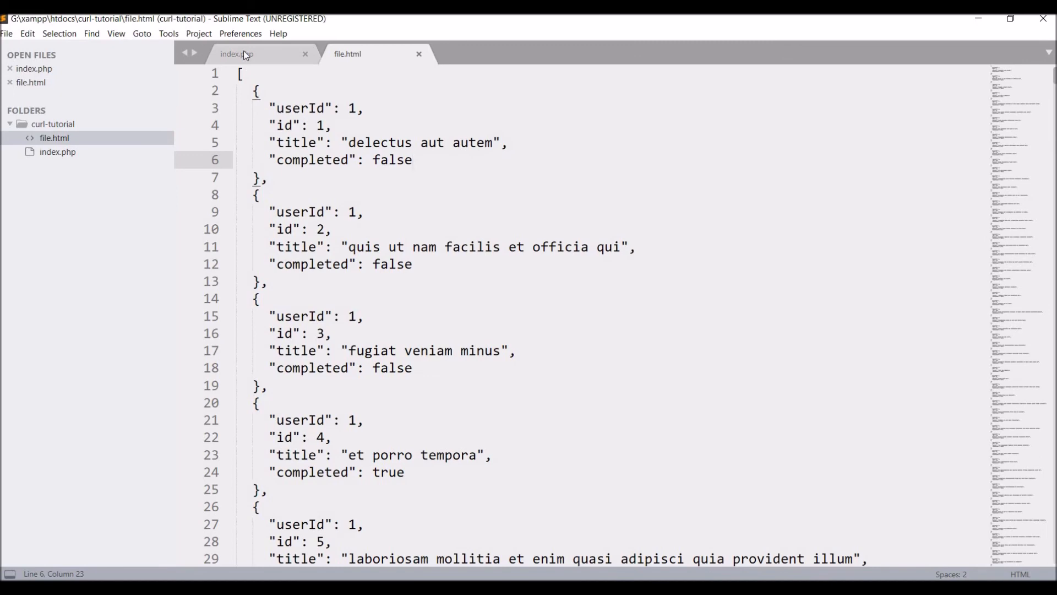
click(236, 54)
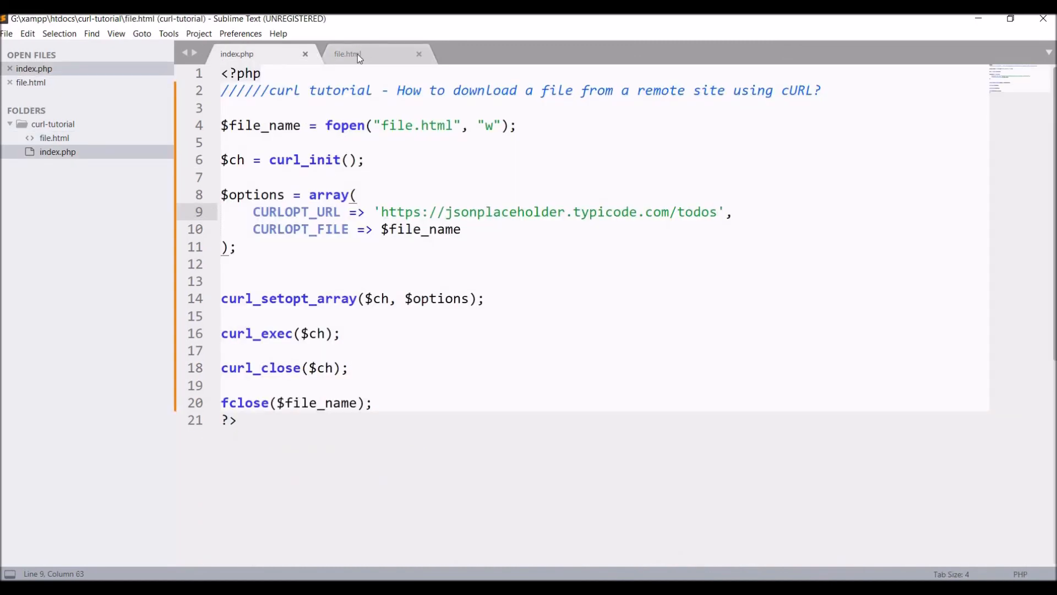
click(346, 54)
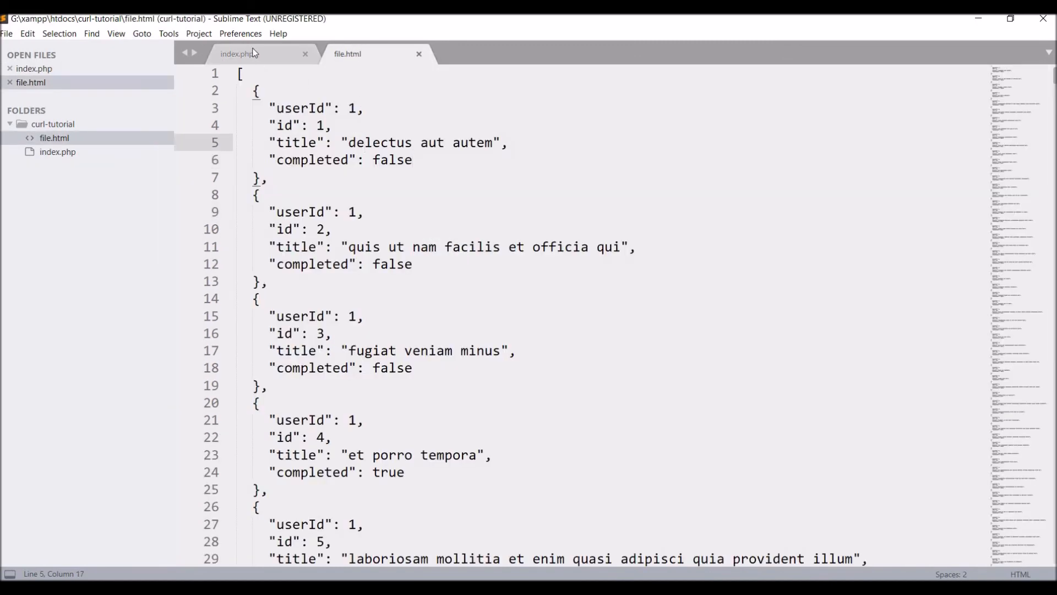